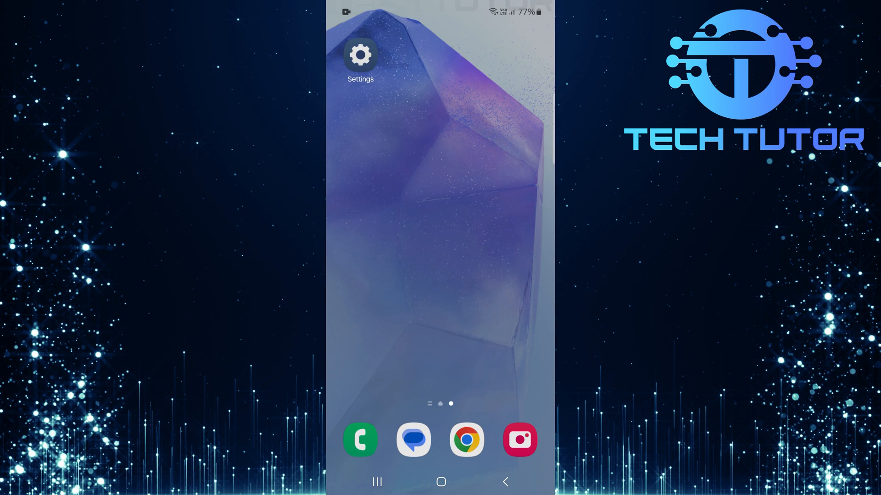
# Swipe down over the home screen to reveal the quick settings panel
pyautogui.scroll(-3)
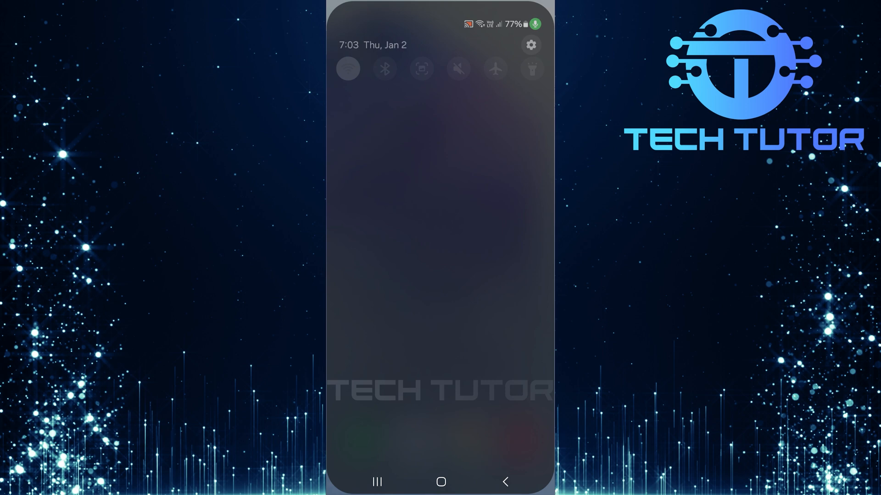
# Open Settings from the quick panel and go to Security and privacy
pyautogui.click(530, 45)
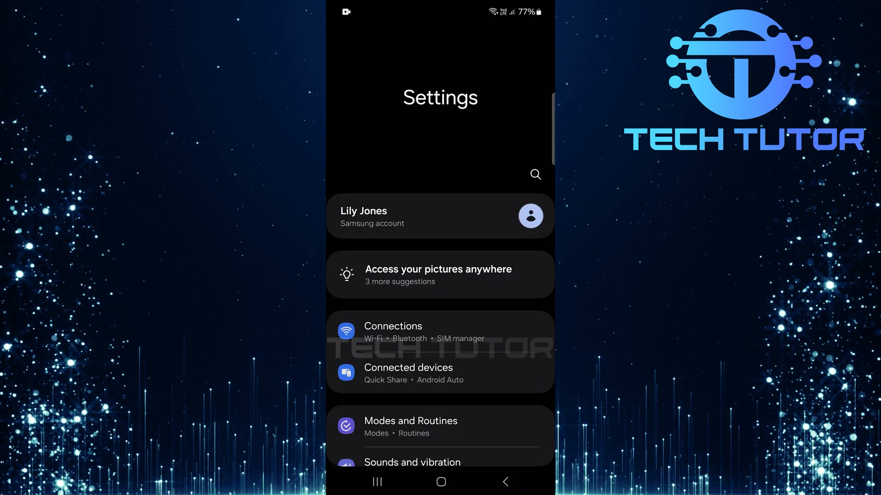
pyautogui.scroll(-3)
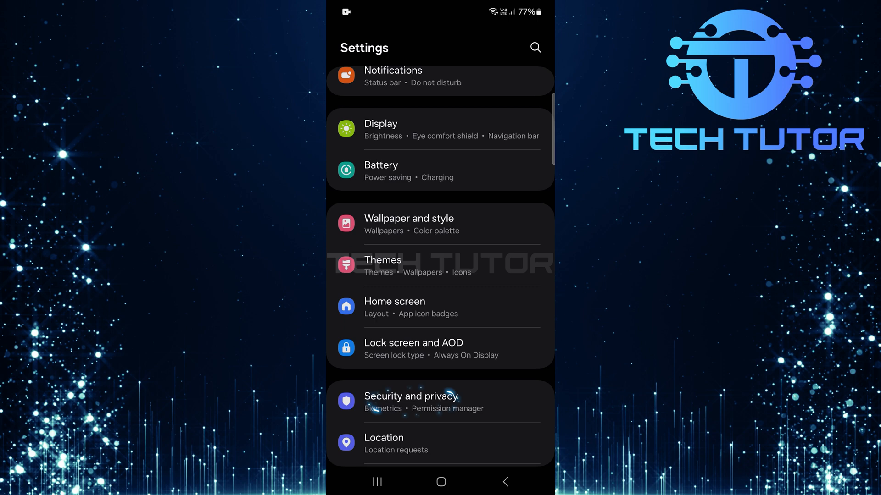
pyautogui.click(410, 396)
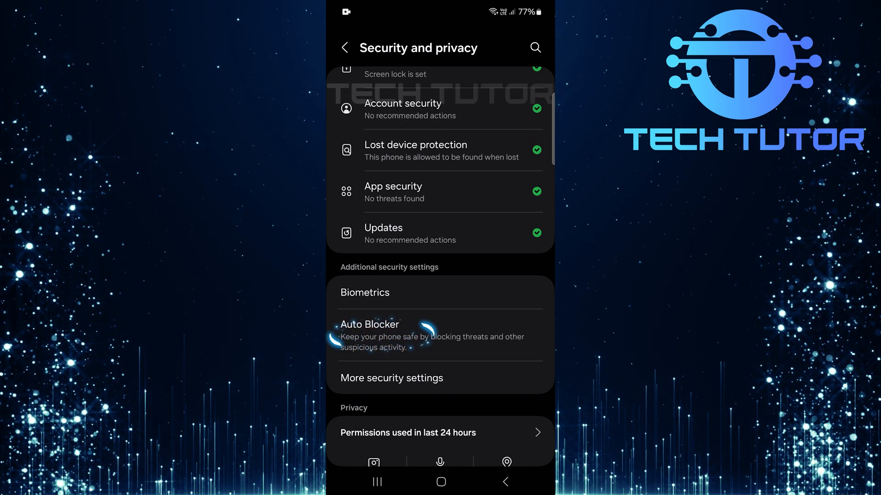
# Open Auto Blocker under Additional security settings
pyautogui.click(370, 324)
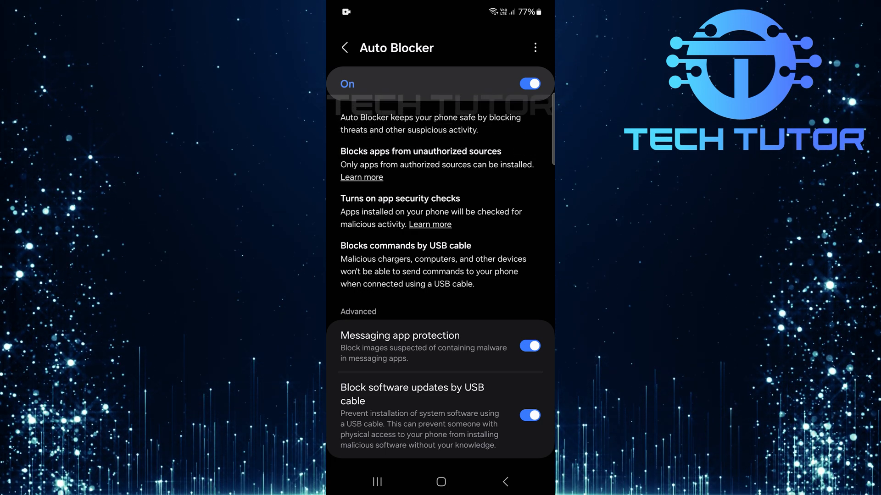
# Disable USB software update blocking and Messaging app protection in Auto Blocker
pyautogui.click(529, 416)
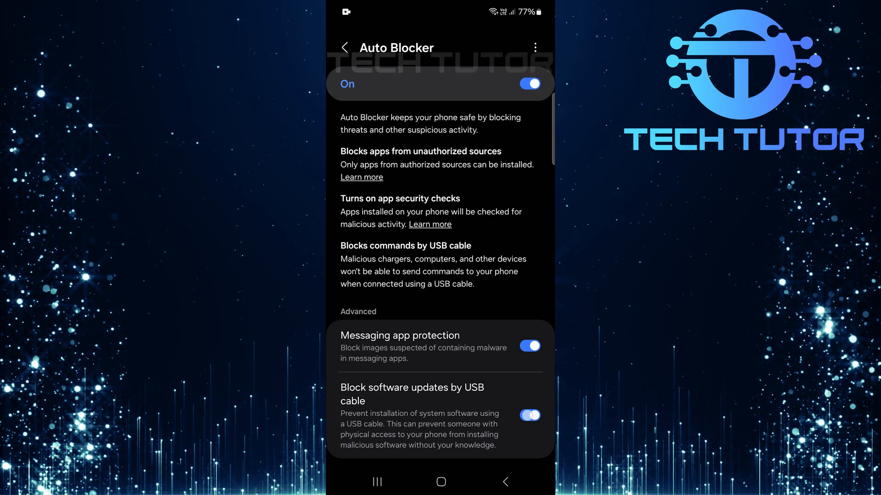
pyautogui.click(529, 345)
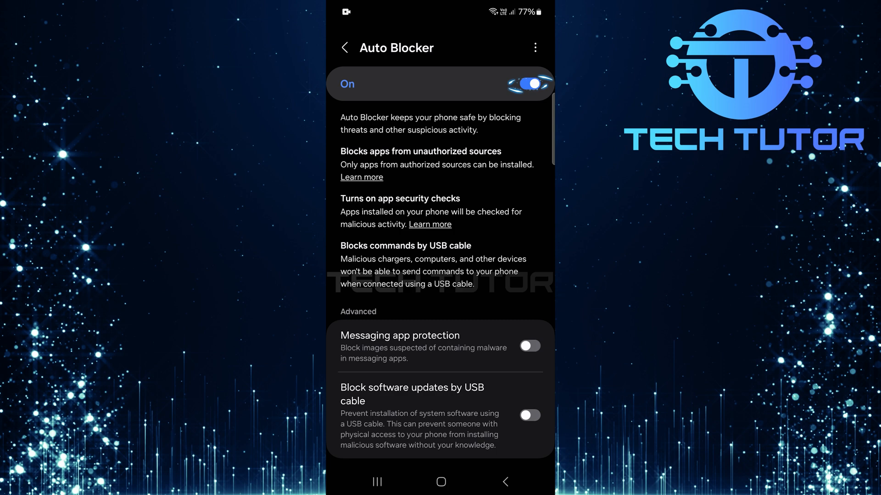
# Toggle Auto Blocker off and confirm Turn off in the prompt
pyautogui.click(528, 83)
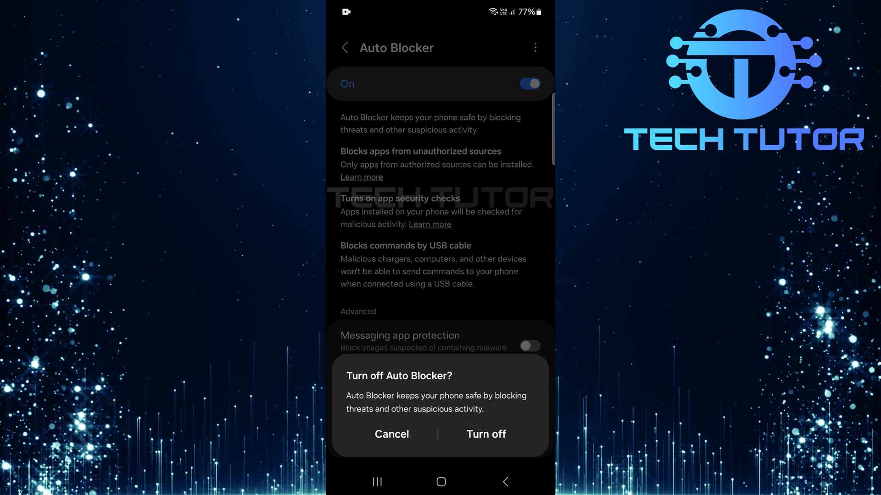
pyautogui.click(485, 434)
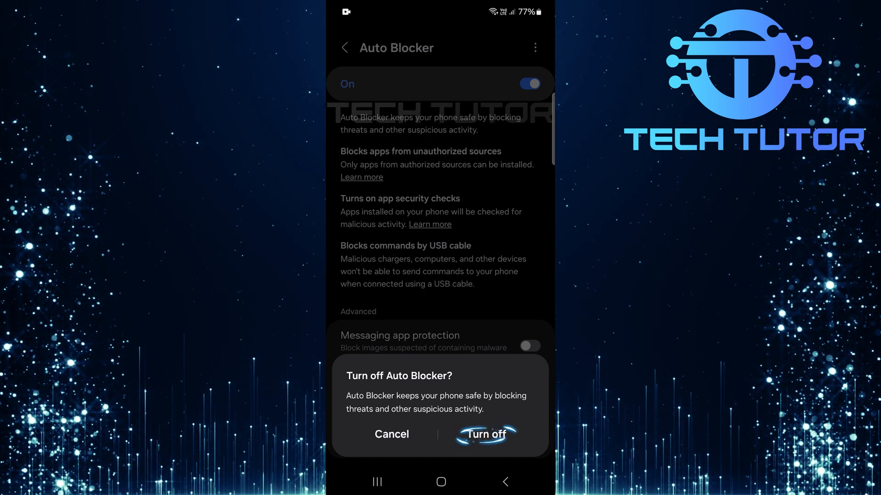
pyautogui.click(485, 434)
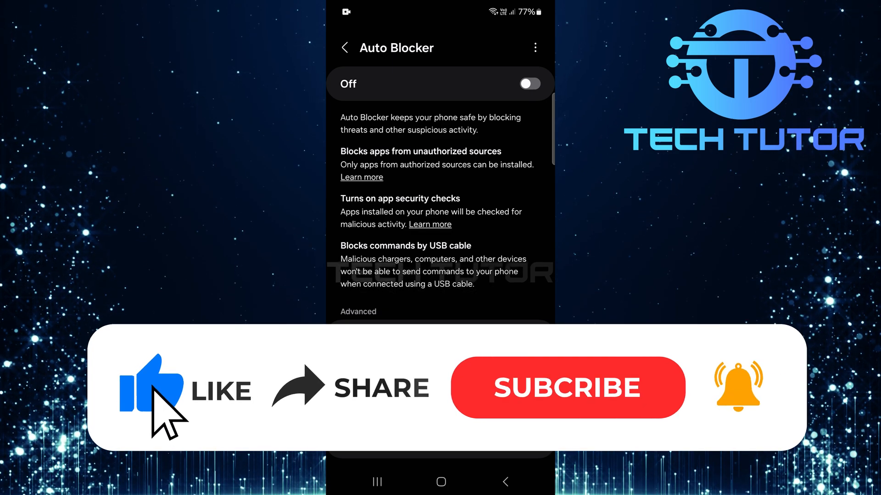
pyautogui.moveTo(483, 405)
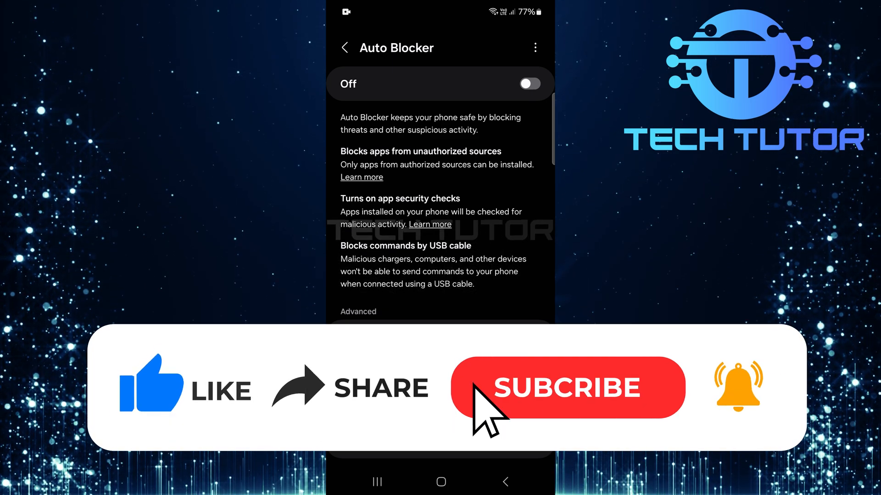